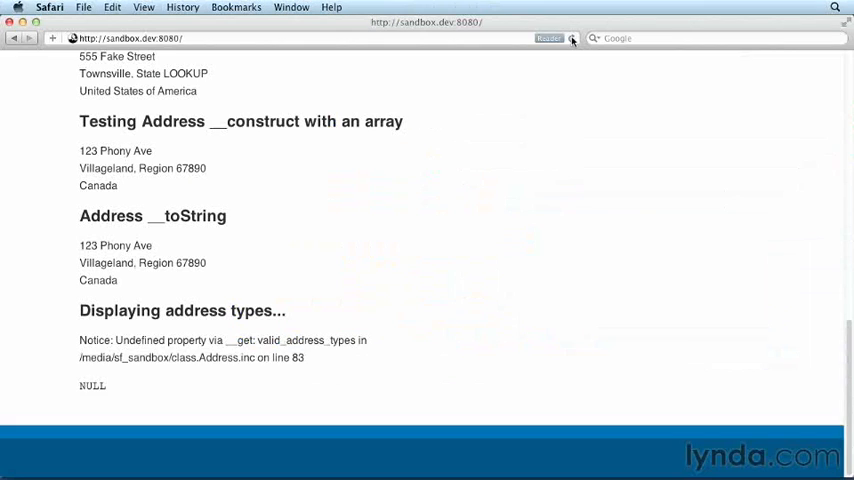
# - Reload the sandbox page so it dumps the Residence, Business, Park address types array
pyautogui.click(572, 38)
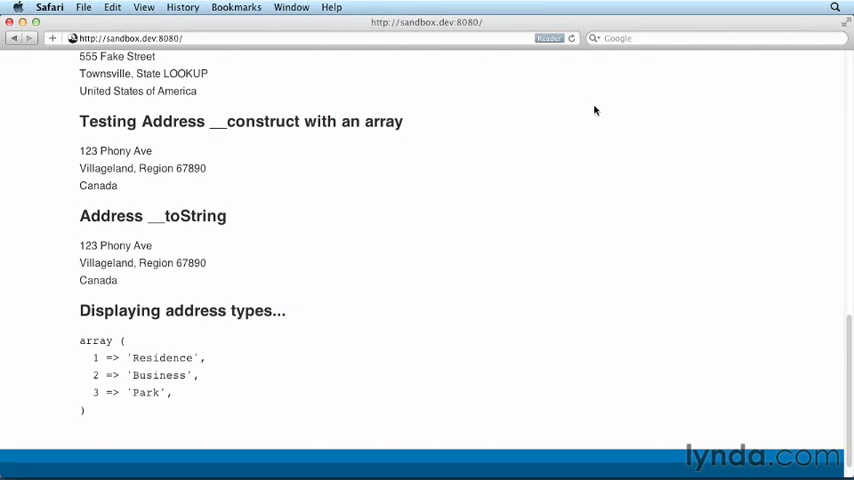